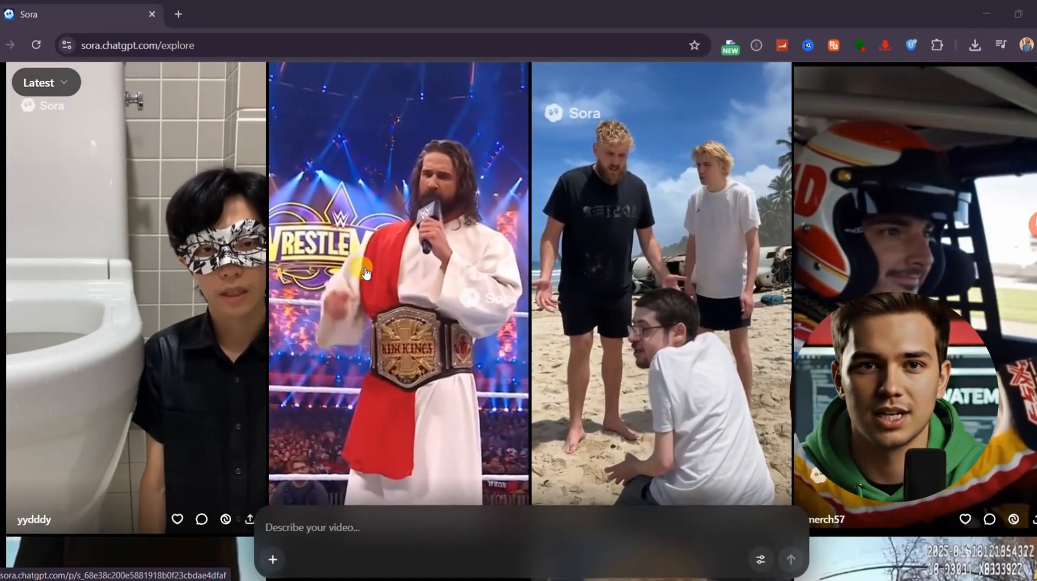
Search for 'Unwatermark ai' in a new tab to reach the unwatermark.ai remover site
{"action": "scroll", "scroll_direction": "down", "scroll_amount": 3}
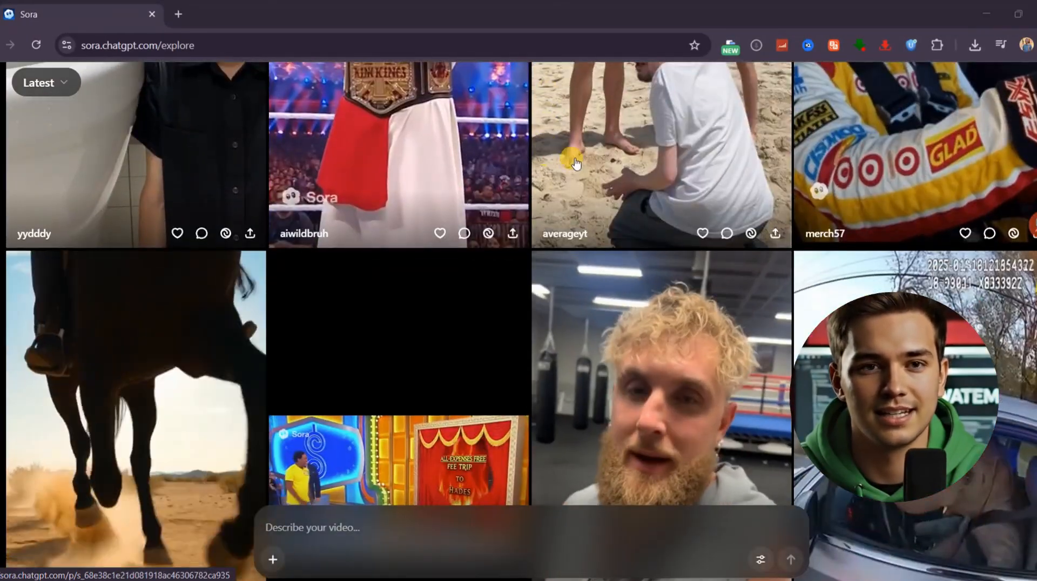
{"action": "scroll", "scroll_direction": "down", "scroll_amount": 3}
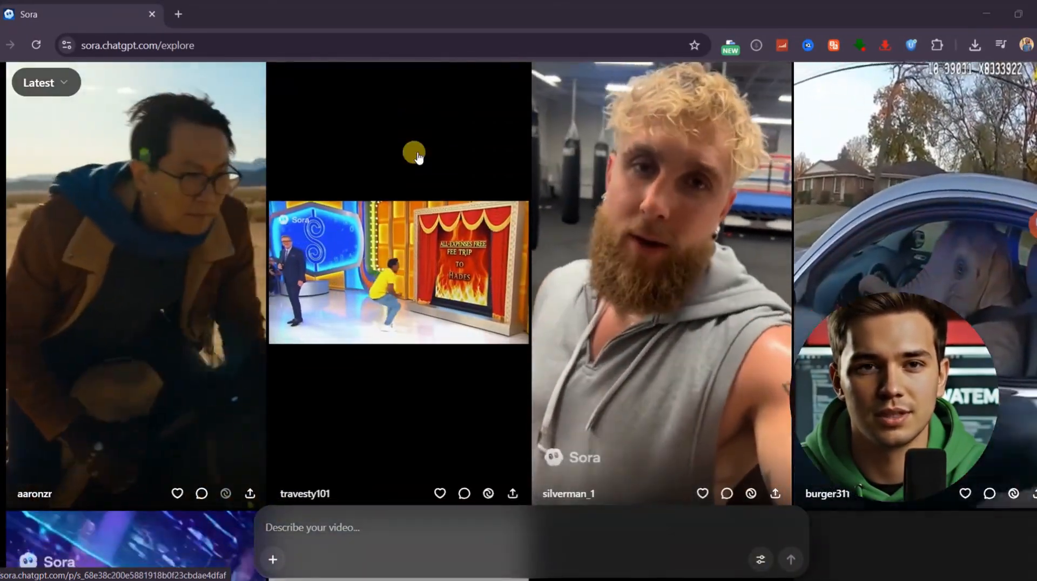
{"action": "scroll", "scroll_direction": "down", "scroll_amount": 3}
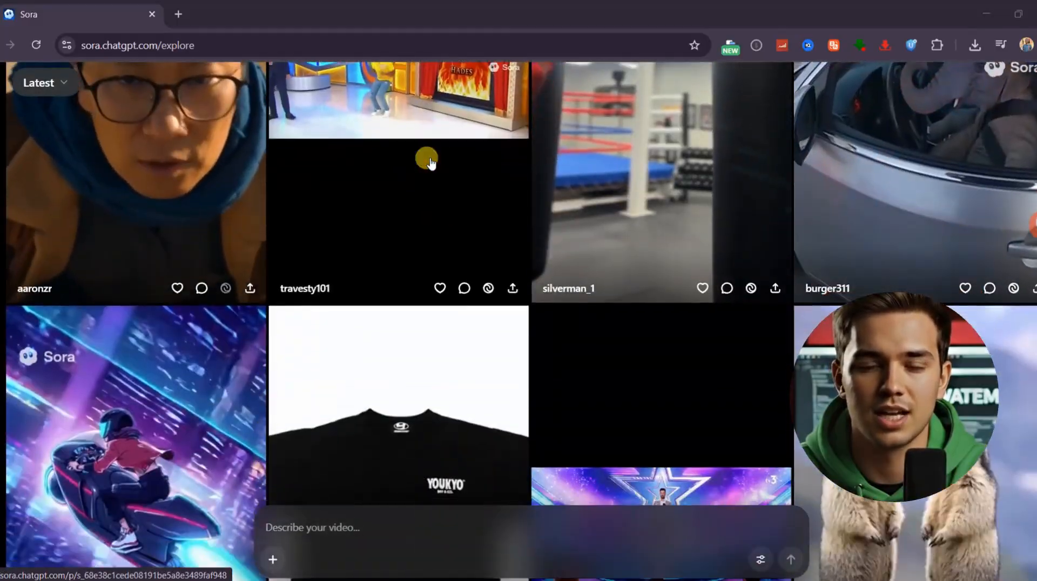
{"action": "scroll", "scroll_direction": "down", "scroll_amount": 3}
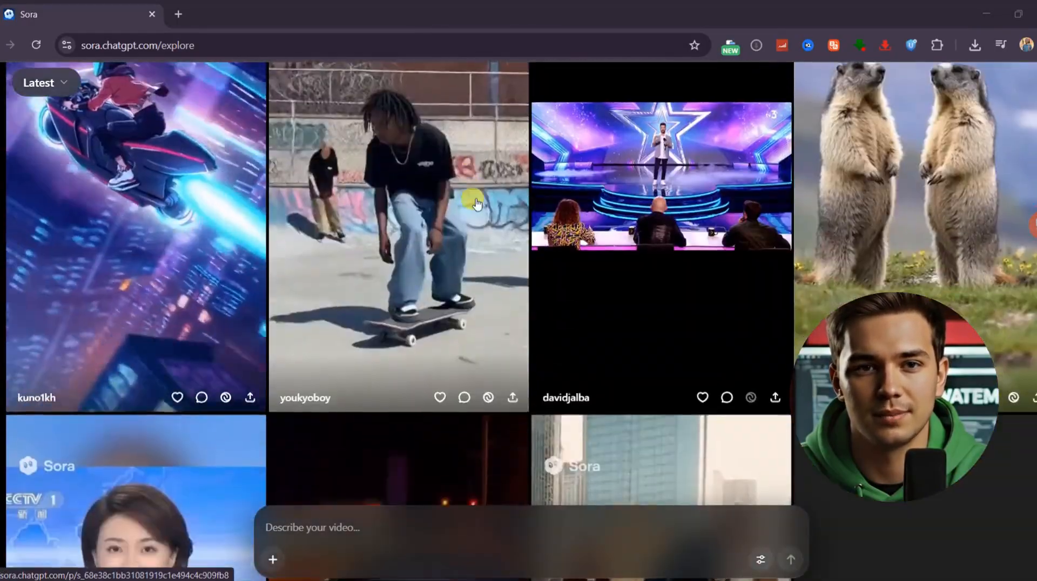
{"action": "scroll", "scroll_direction": "down", "scroll_amount": 3}
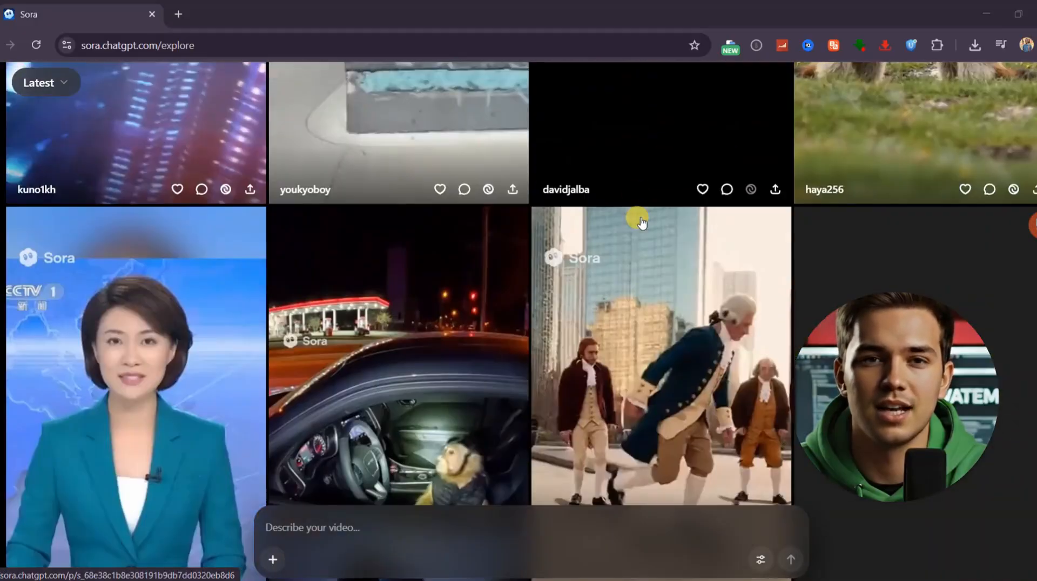
{"action": "scroll", "scroll_direction": "down", "scroll_amount": 3}
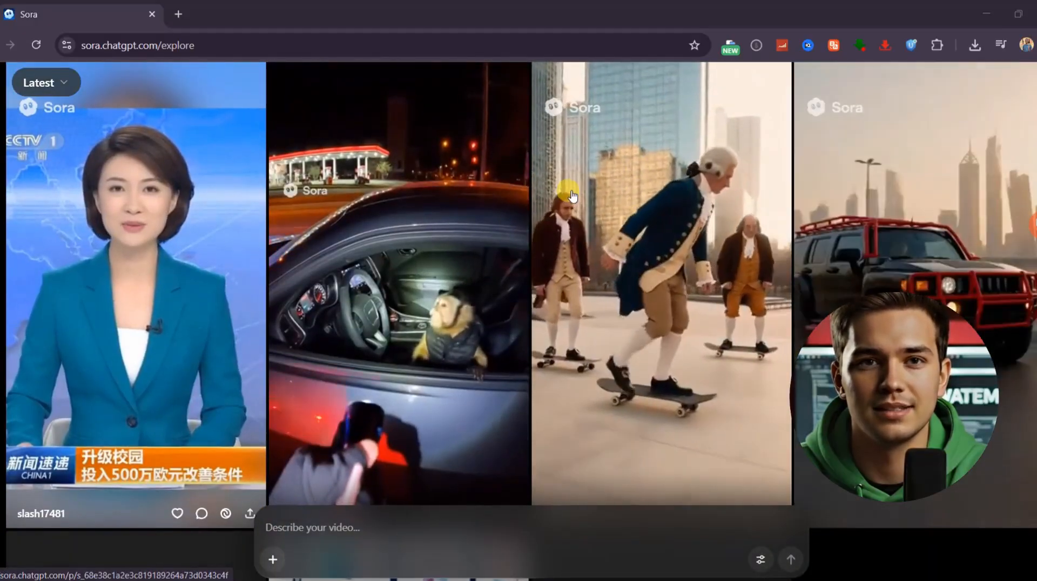
{"action": "scroll", "scroll_direction": "down", "scroll_amount": 3}
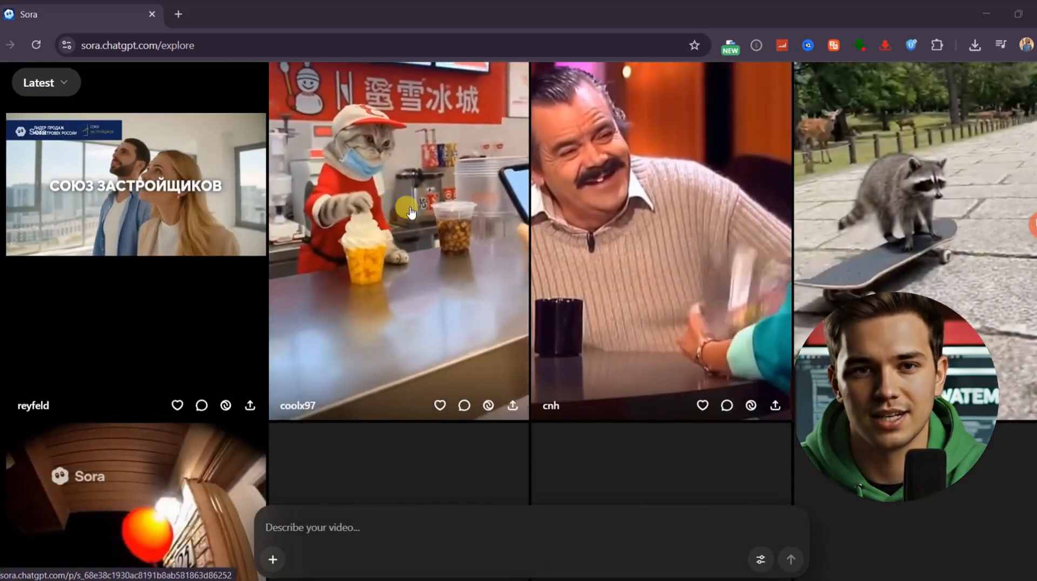
{"action": "scroll", "scroll_direction": "down", "scroll_amount": 3}
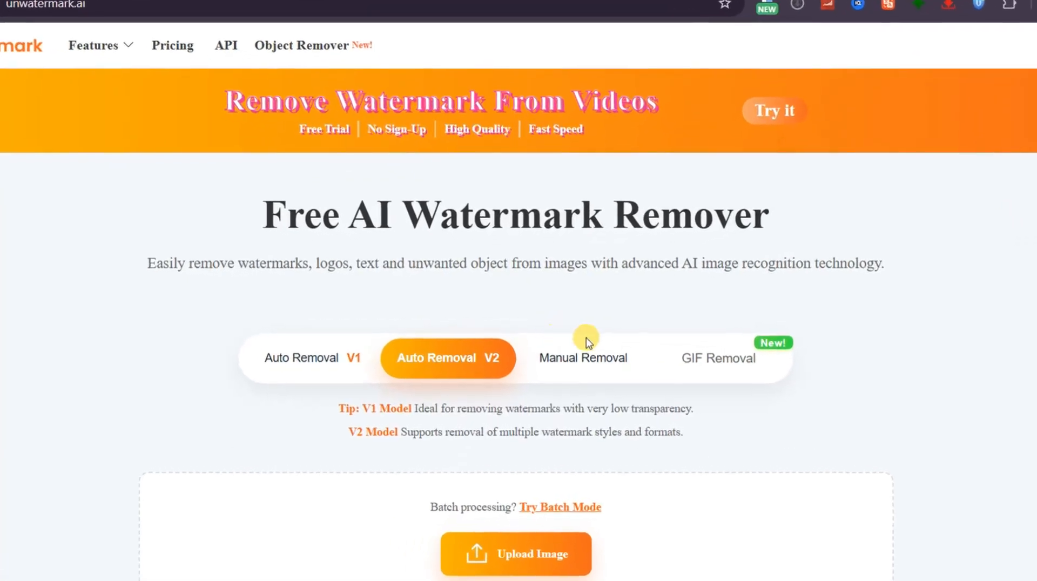
{"action": "scroll", "scroll_direction": "down", "scroll_amount": 3}
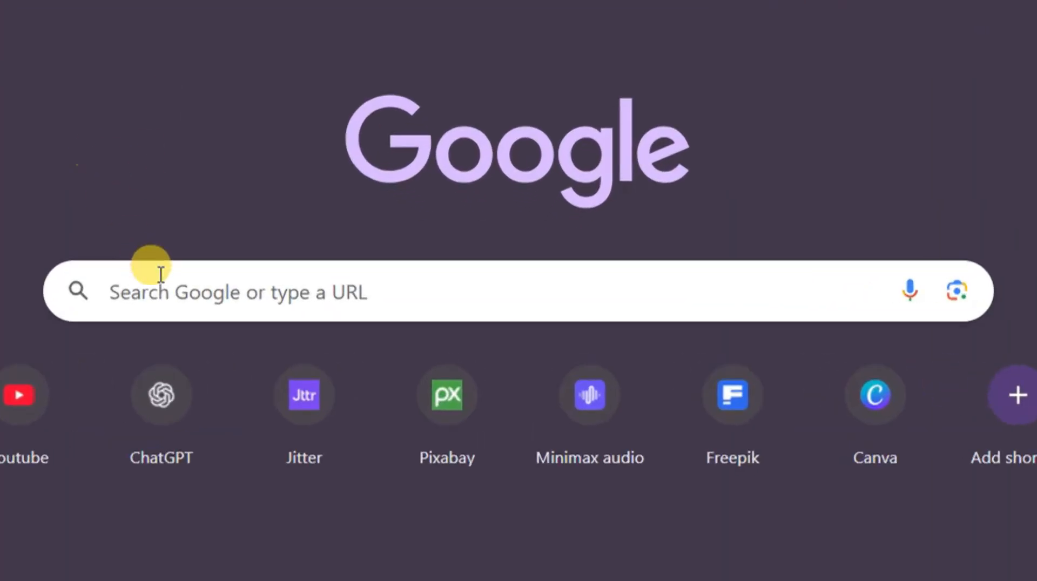
{"action": "type", "text": "Unwatermark ai"}
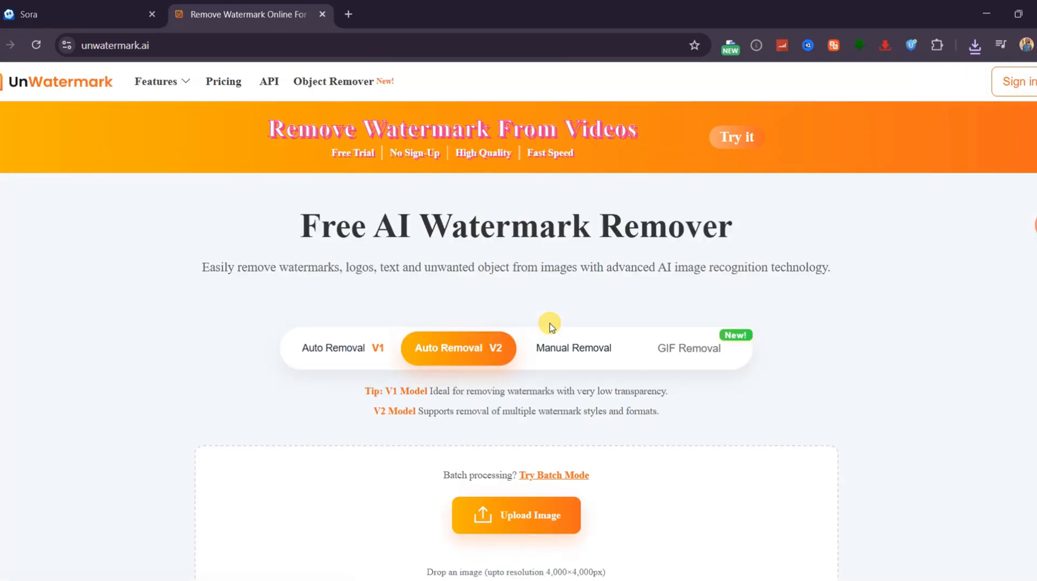
{"action": "mouse_move", "coordinate": [760, 388]}
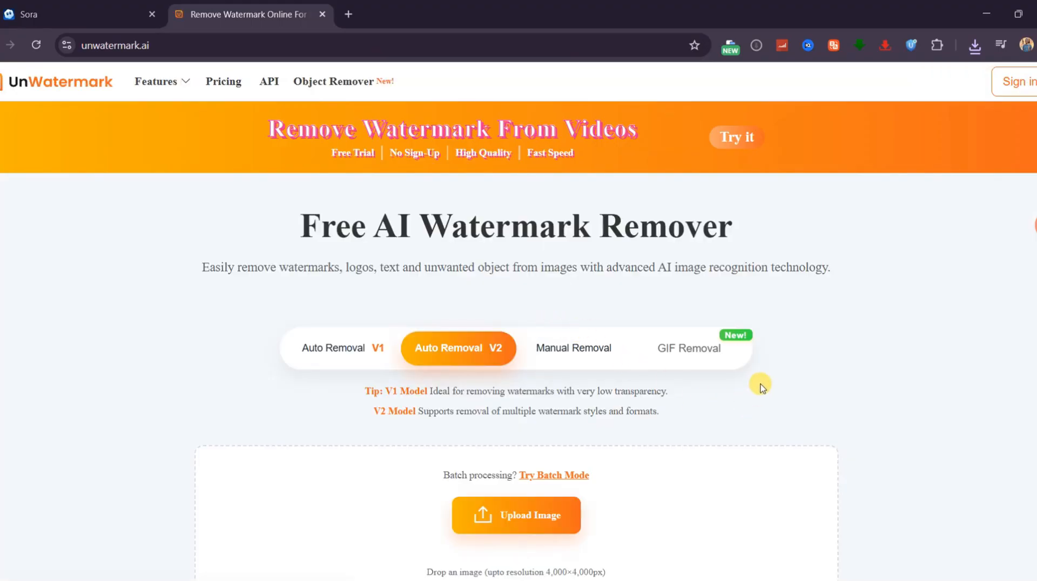
Upload the kangaroo video and pause at the watermark's top-left and middle-right positions to mark them
{"action": "left_click", "coordinate": [156, 81]}
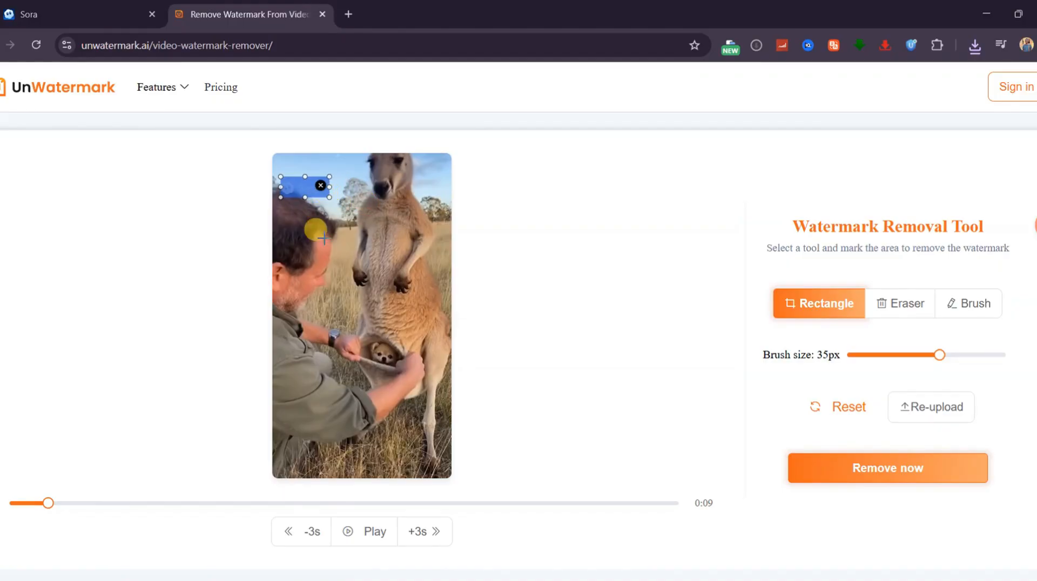
{"action": "left_click", "coordinate": [364, 532]}
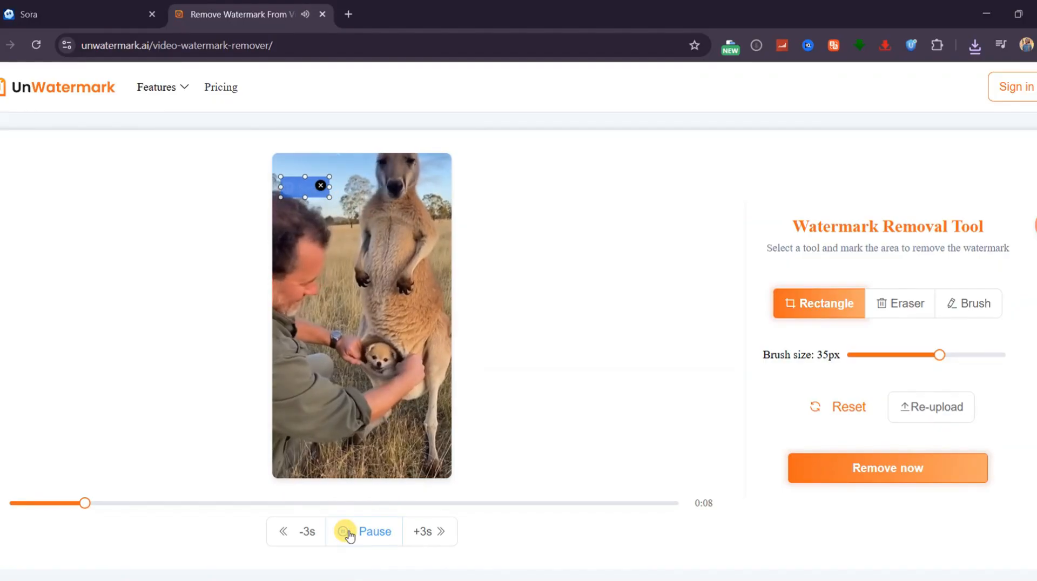
{"action": "left_click", "coordinate": [364, 532]}
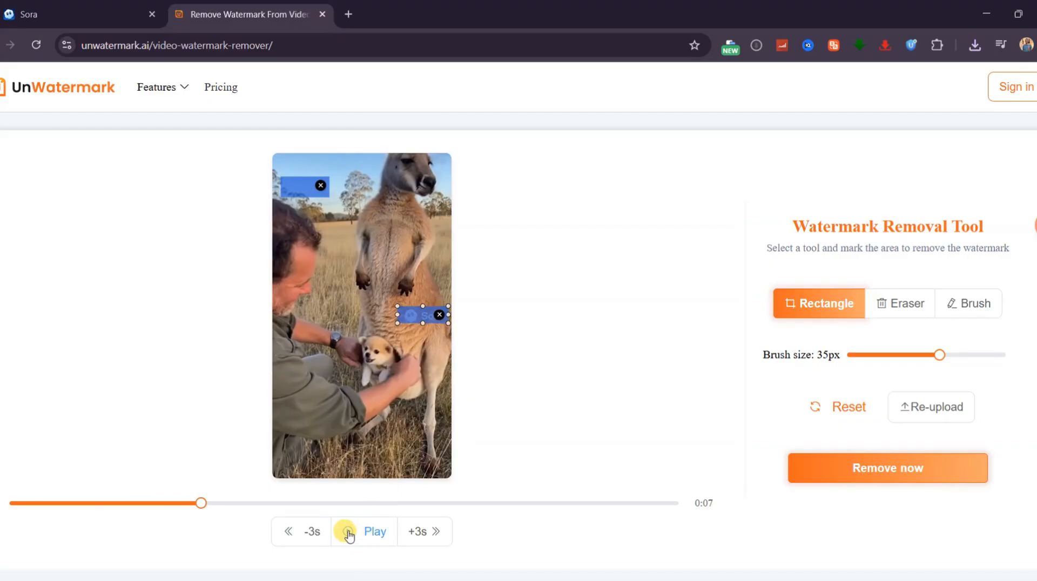
{"action": "left_click", "coordinate": [375, 531]}
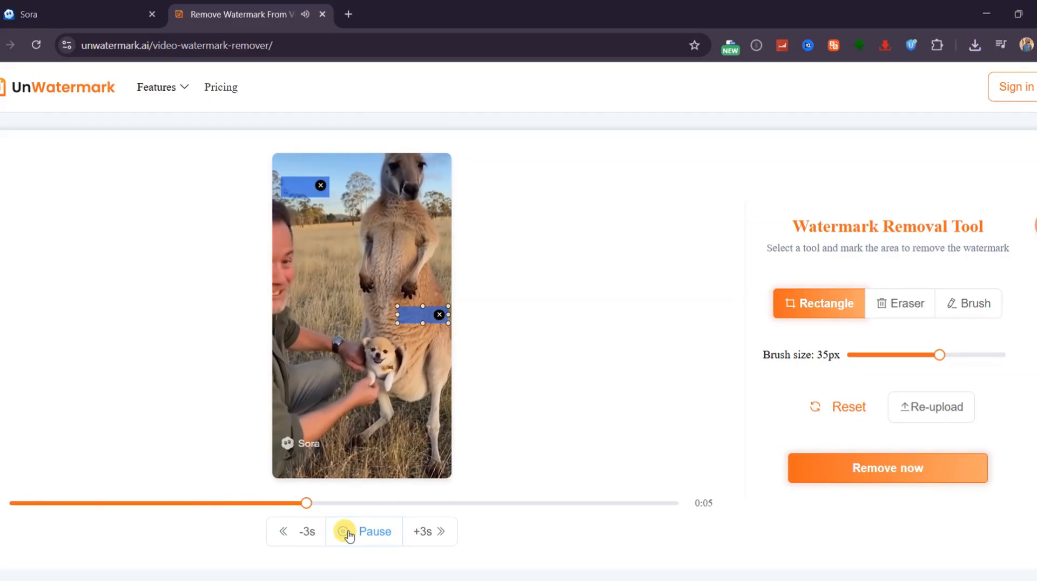
{"action": "left_click", "coordinate": [364, 531]}
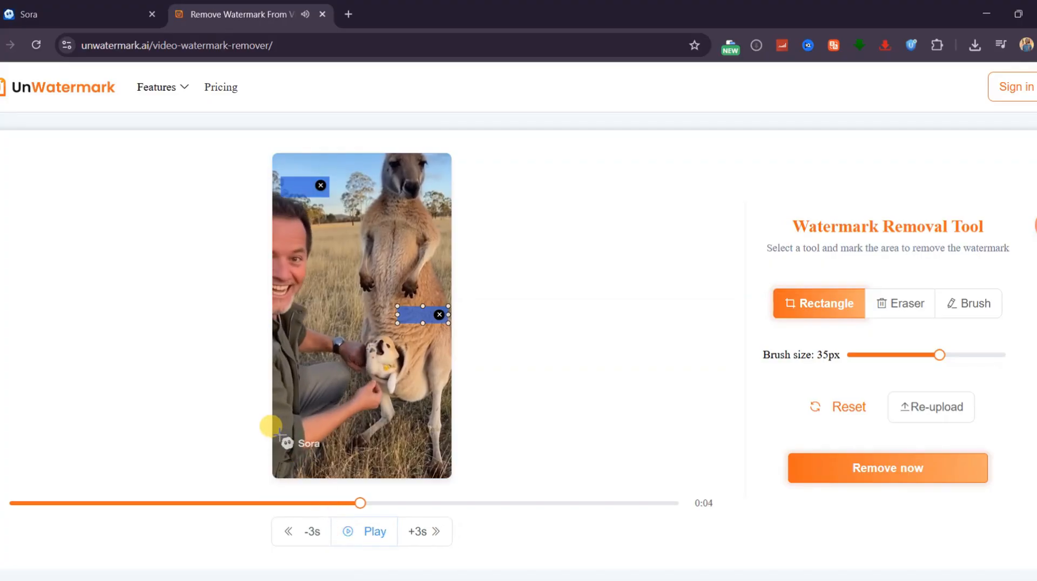
Box the Sora logo near the bottom-left corner and review the three marks in playback
{"action": "left_click_drag", "start_coordinate": [271, 427], "coordinate": [324, 456]}
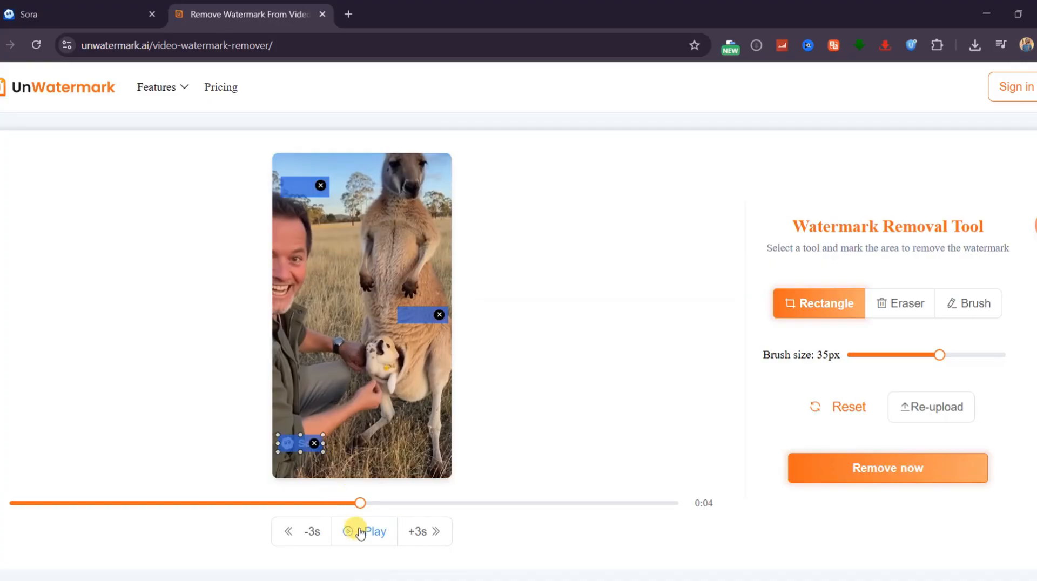
{"action": "left_click", "coordinate": [349, 531]}
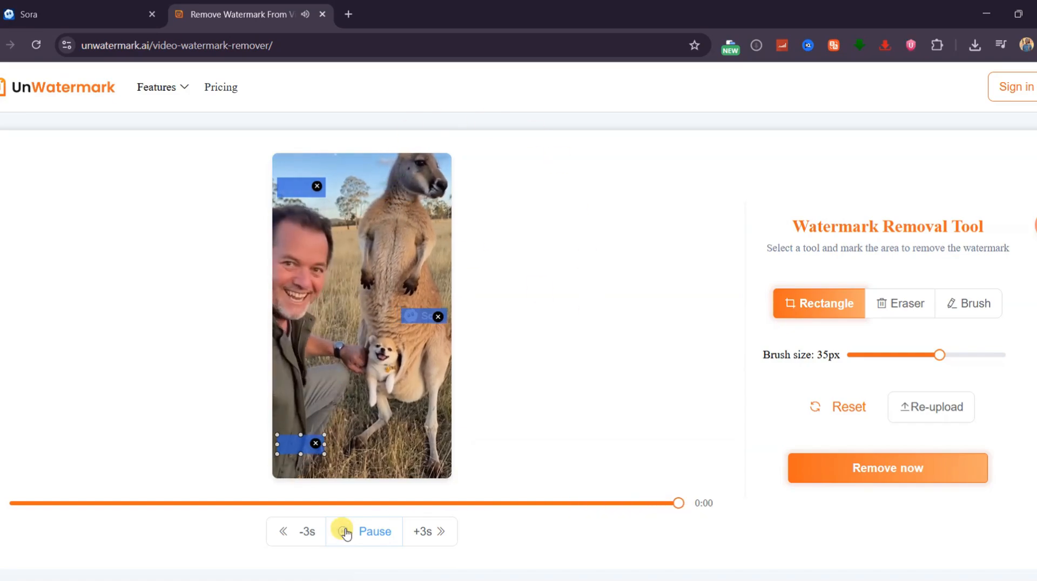
{"action": "left_click", "coordinate": [887, 468]}
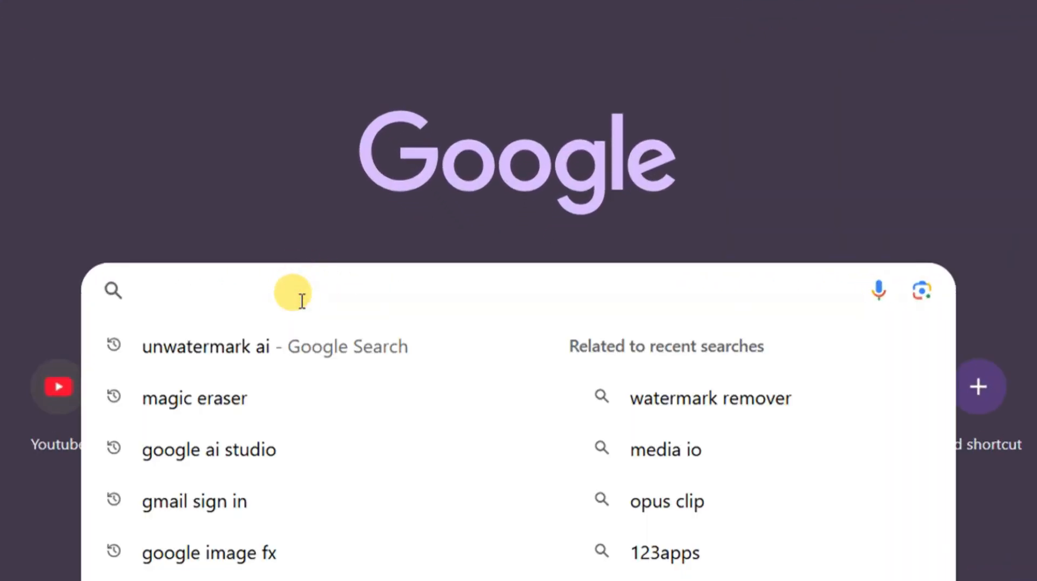
Search 'magic erasor' and reach Magic Eraser's Video Watermark Remover page
{"action": "type", "text": "magic erasor"}
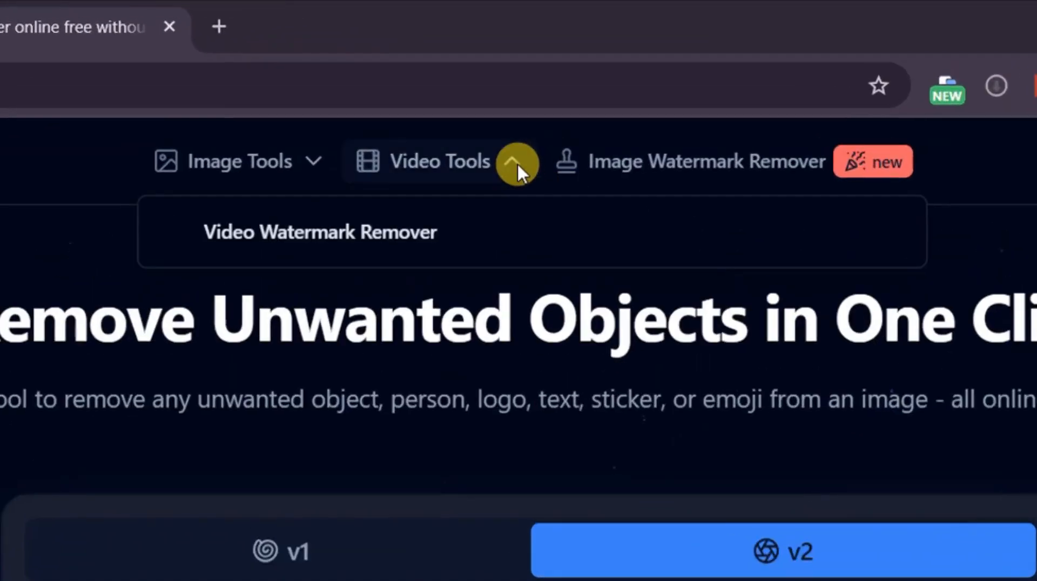
{"action": "left_click", "coordinate": [320, 232]}
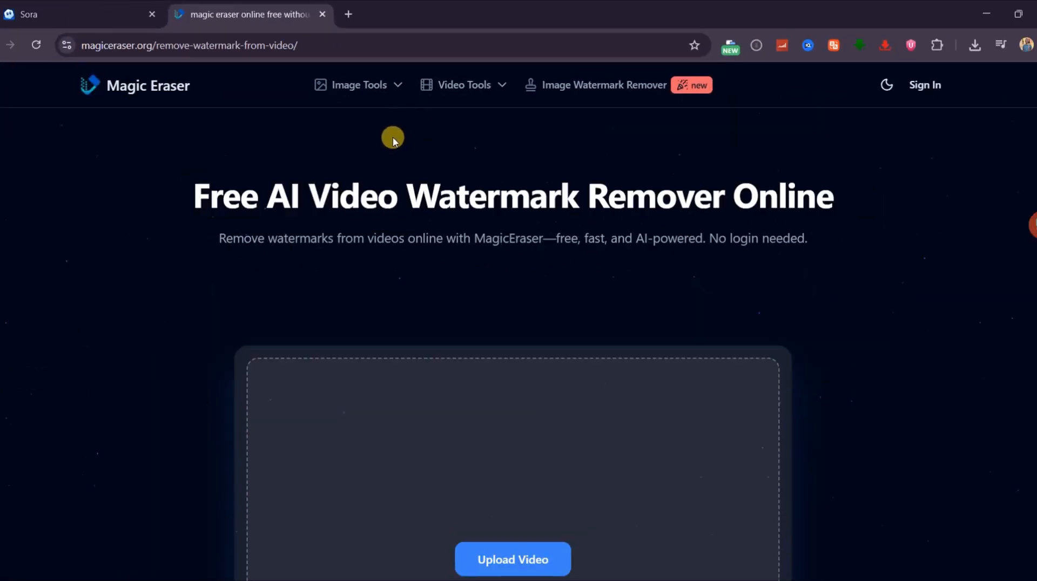
{"action": "scroll", "scroll_direction": "down", "scroll_amount": 3}
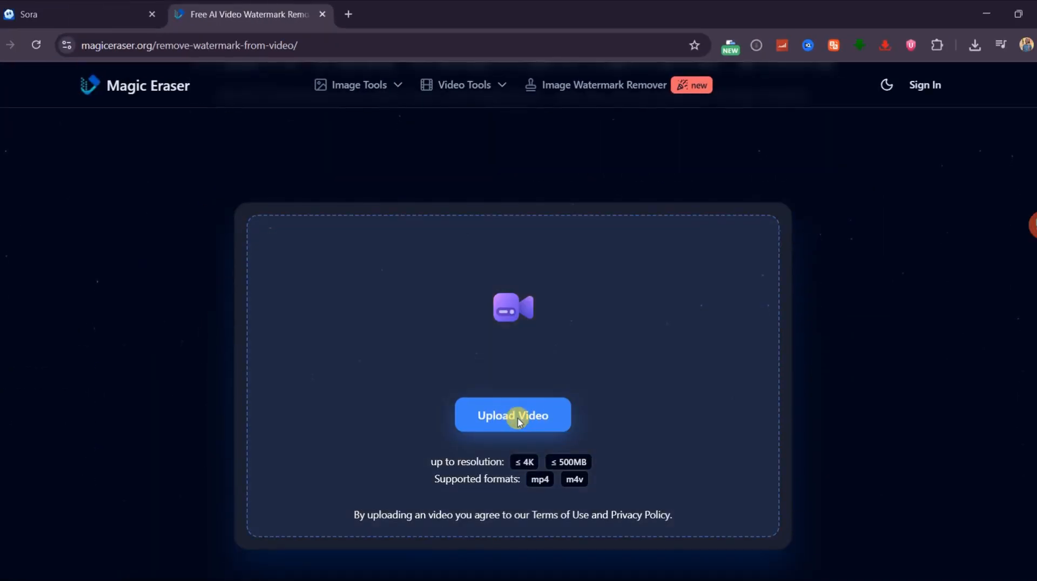
Upload the cooking video and box the Sora logo at top-left, middle-right and bottom-left during playback
{"action": "left_click", "coordinate": [512, 415]}
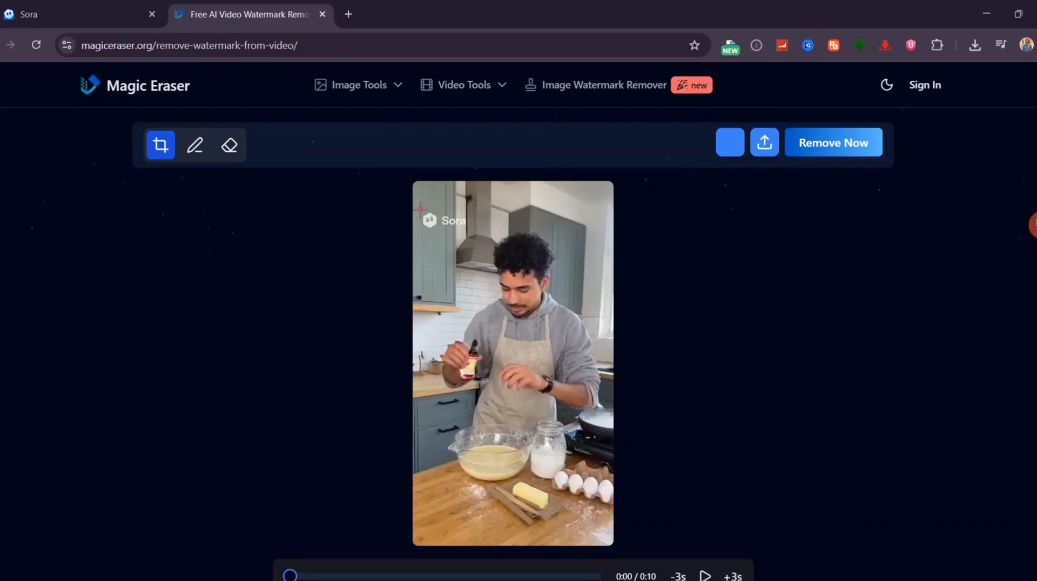
{"action": "left_click_drag", "start_coordinate": [420, 218], "coordinate": [470, 234]}
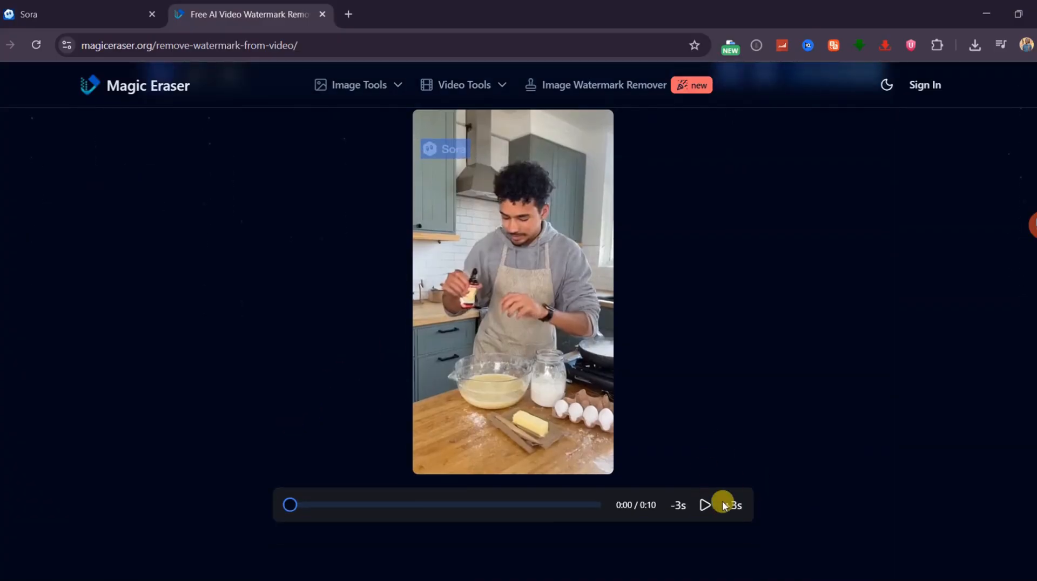
{"action": "left_click", "coordinate": [705, 505]}
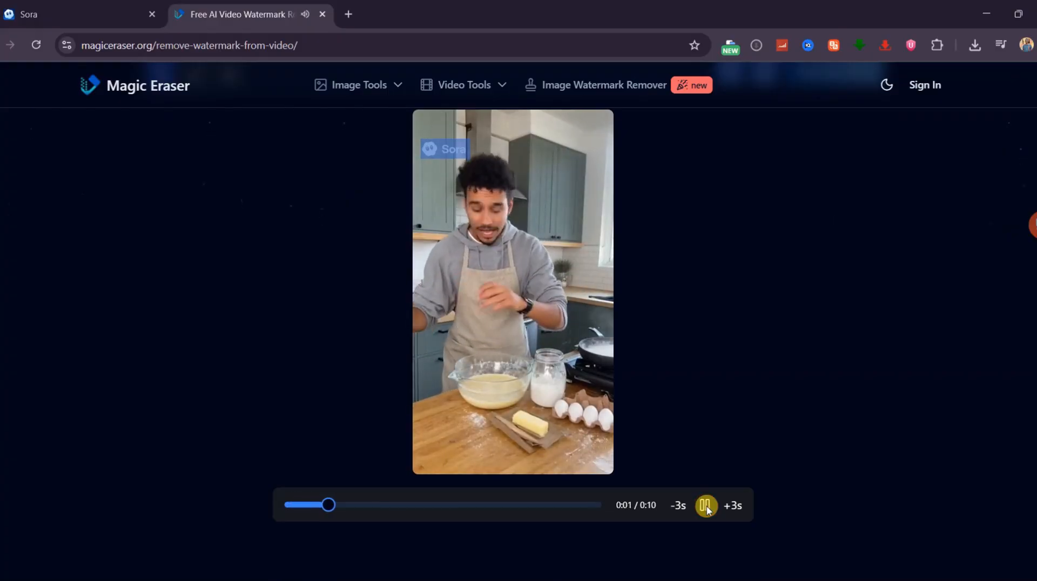
{"action": "left_click", "coordinate": [732, 506]}
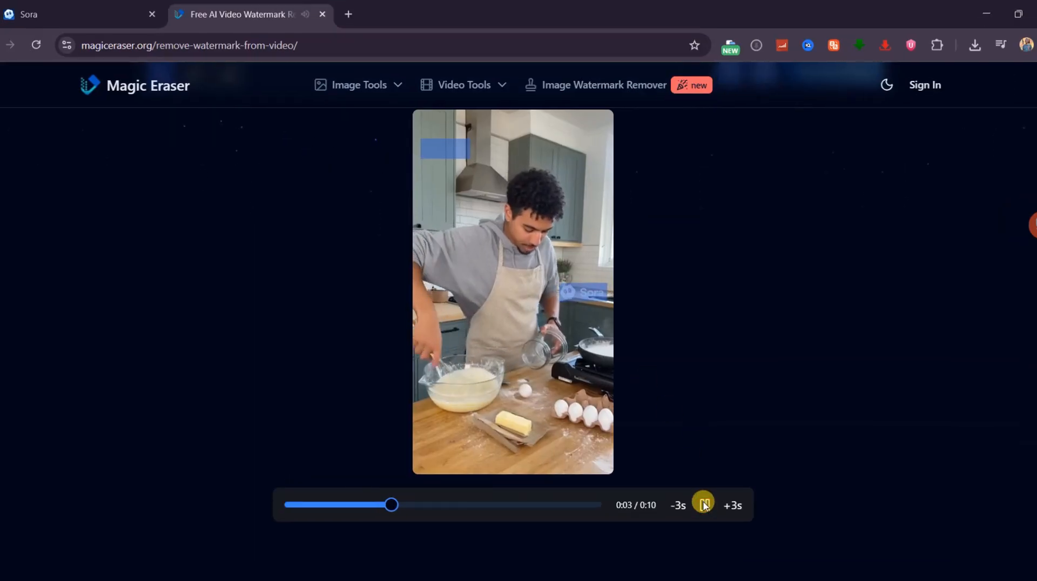
{"action": "left_click", "coordinate": [703, 506]}
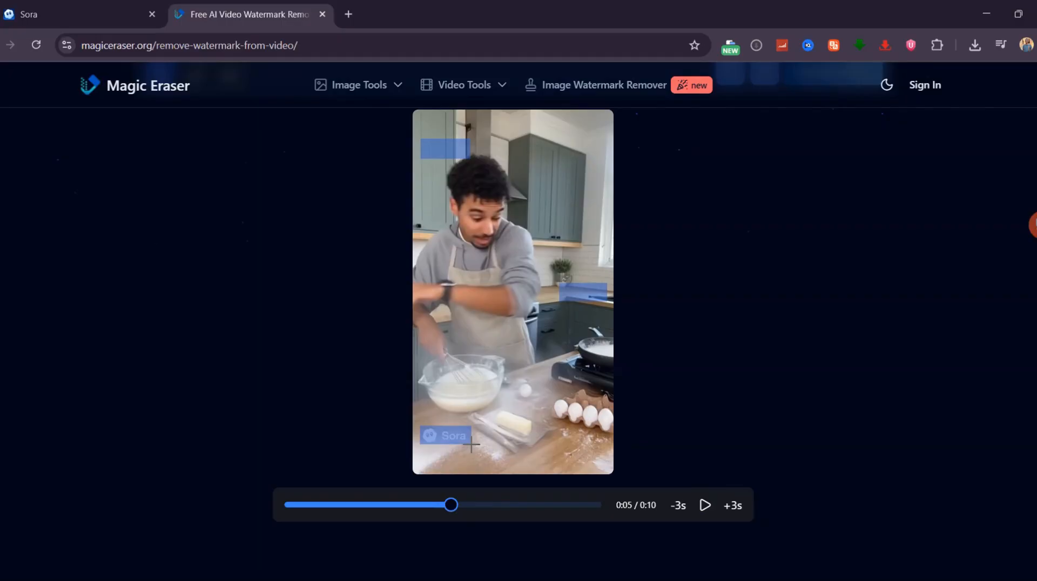
{"action": "left_click", "coordinate": [705, 505]}
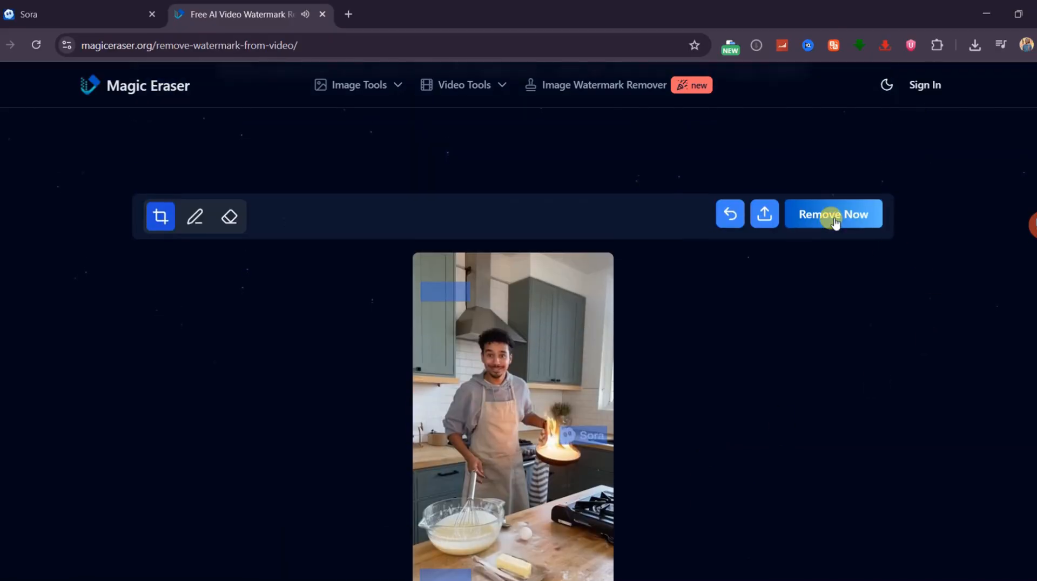
Run Remove Now on the marked areas and wait for the clean video's download button
{"action": "left_click", "coordinate": [832, 214]}
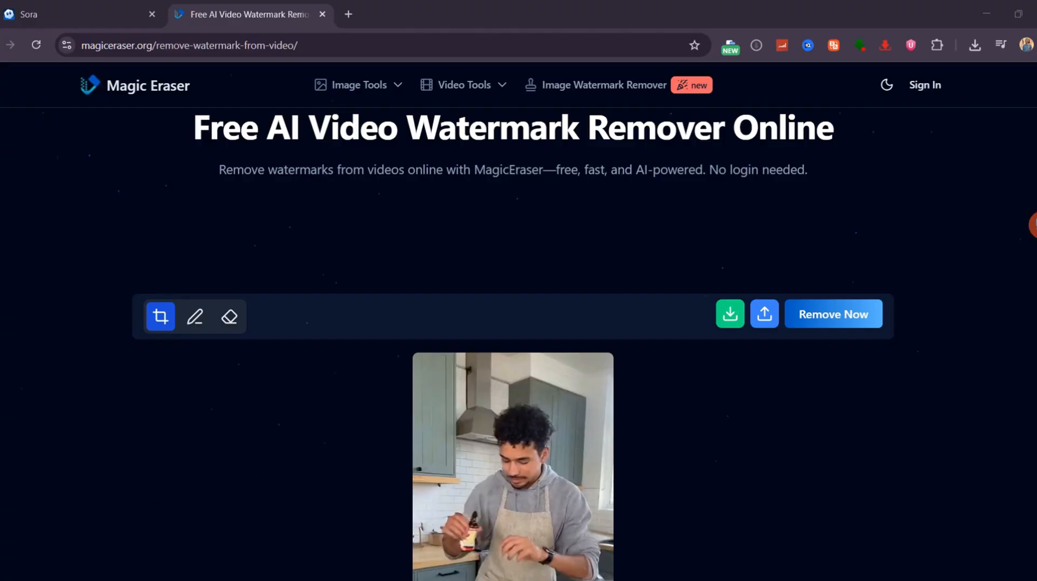
{"action": "scroll", "scroll_direction": "down", "scroll_amount": 3}
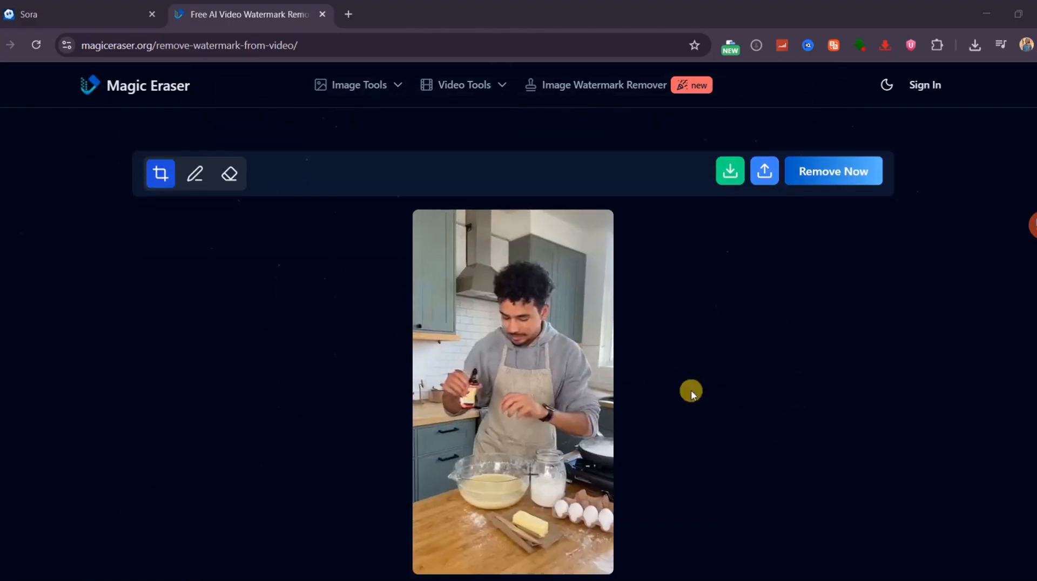
{"action": "mouse_move", "coordinate": [575, 420]}
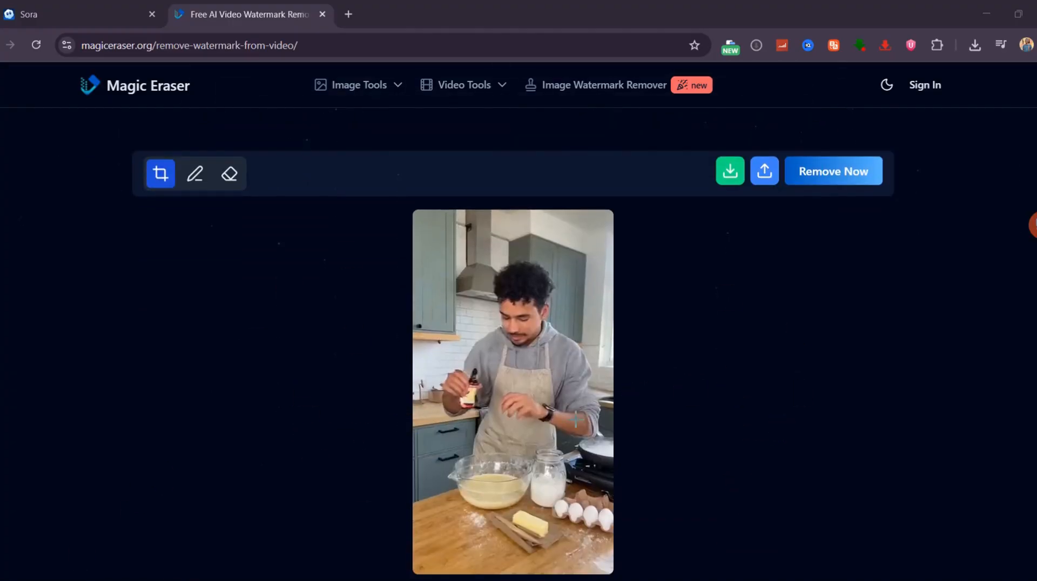